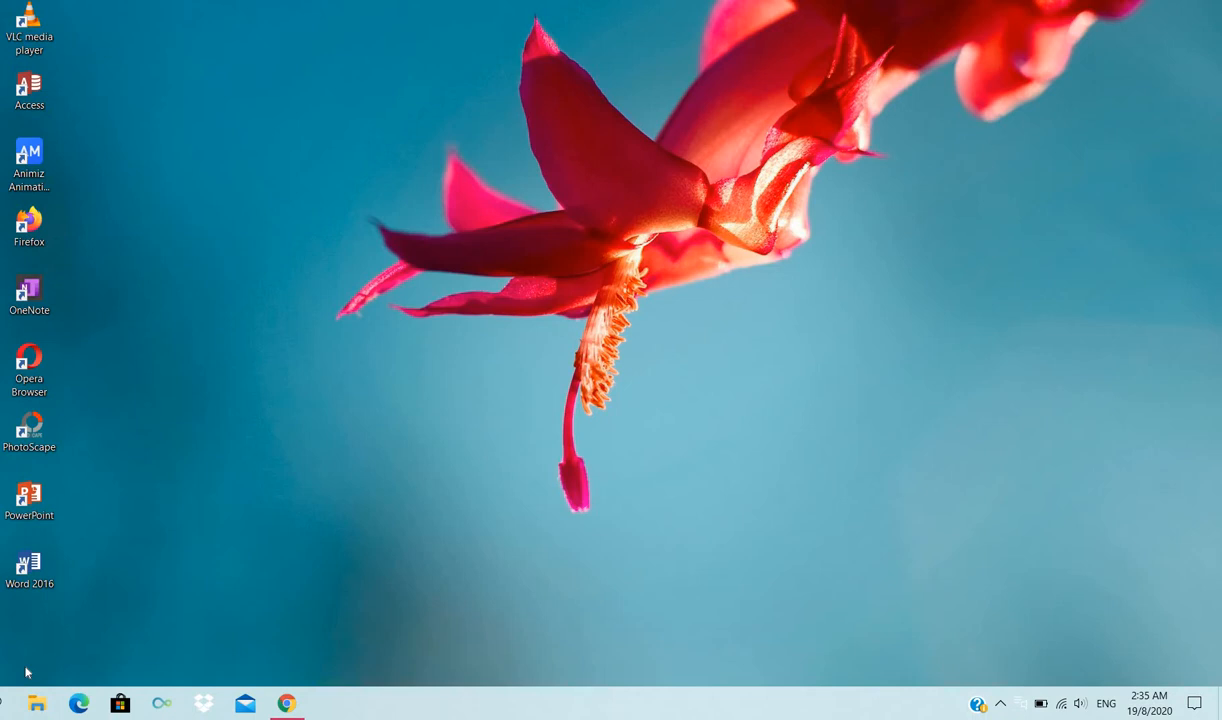
mouse_move(64, 631)
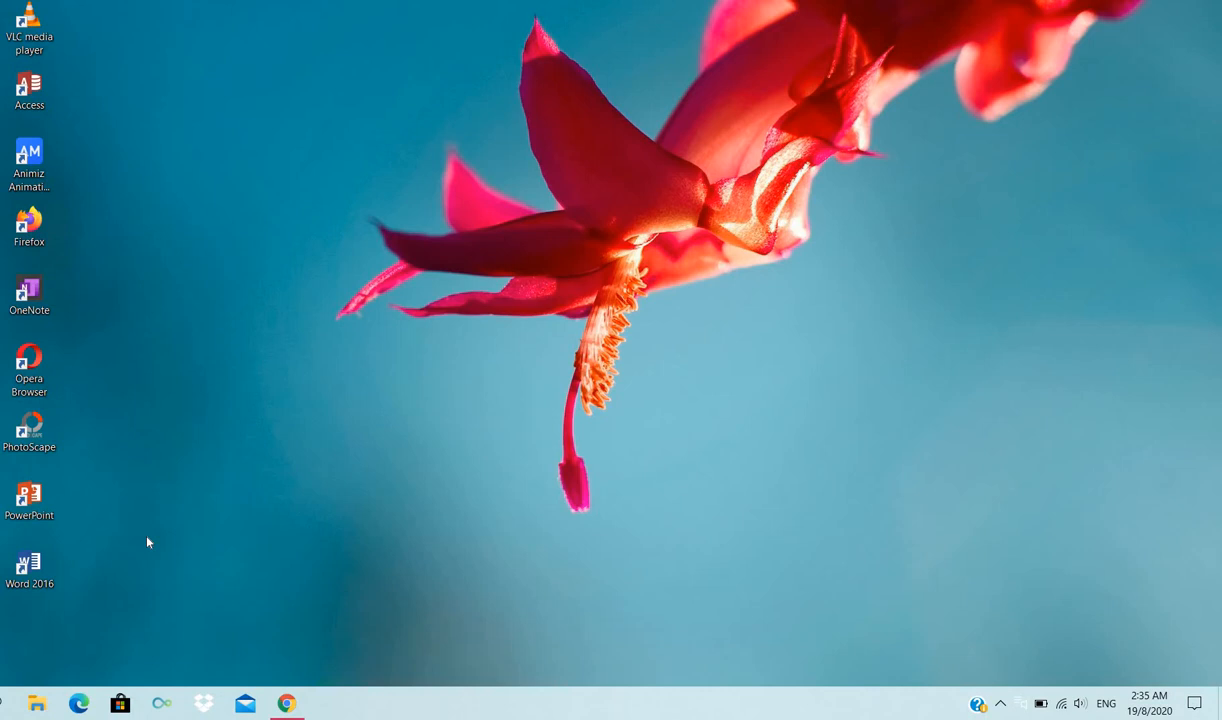
- Launch PowerPoint from its desktop icon and wait for the start screen
left_click(30, 500)
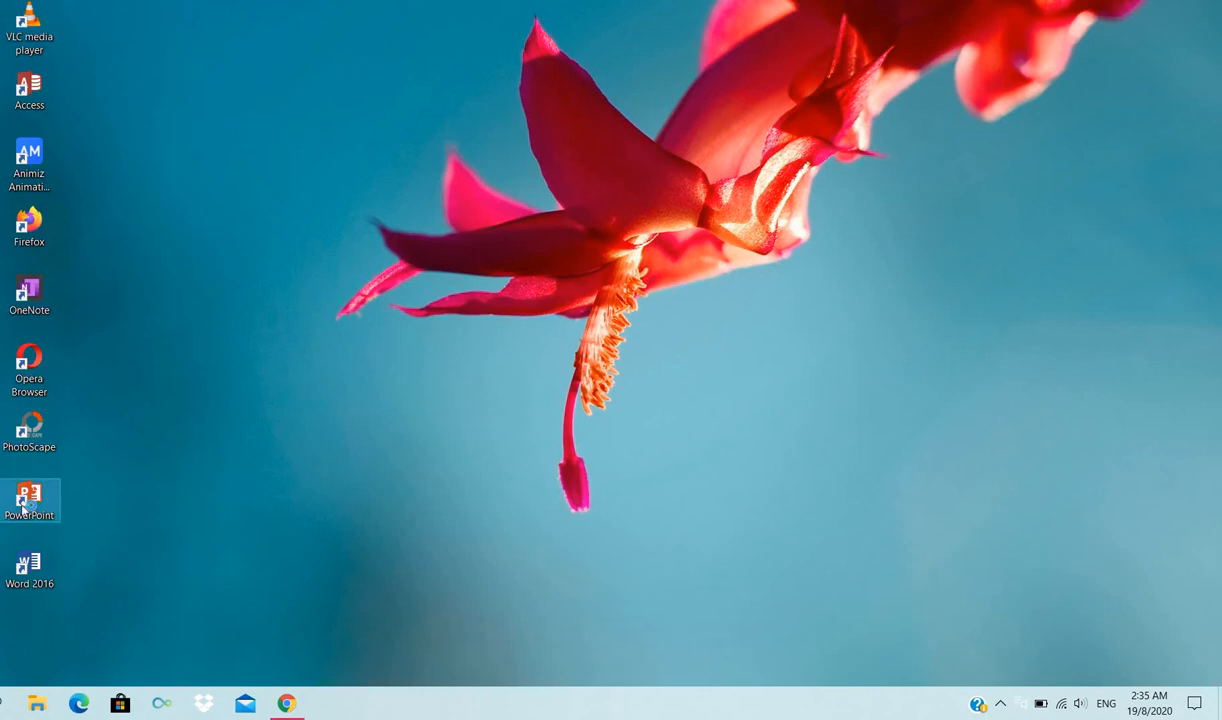
double_click(30, 500)
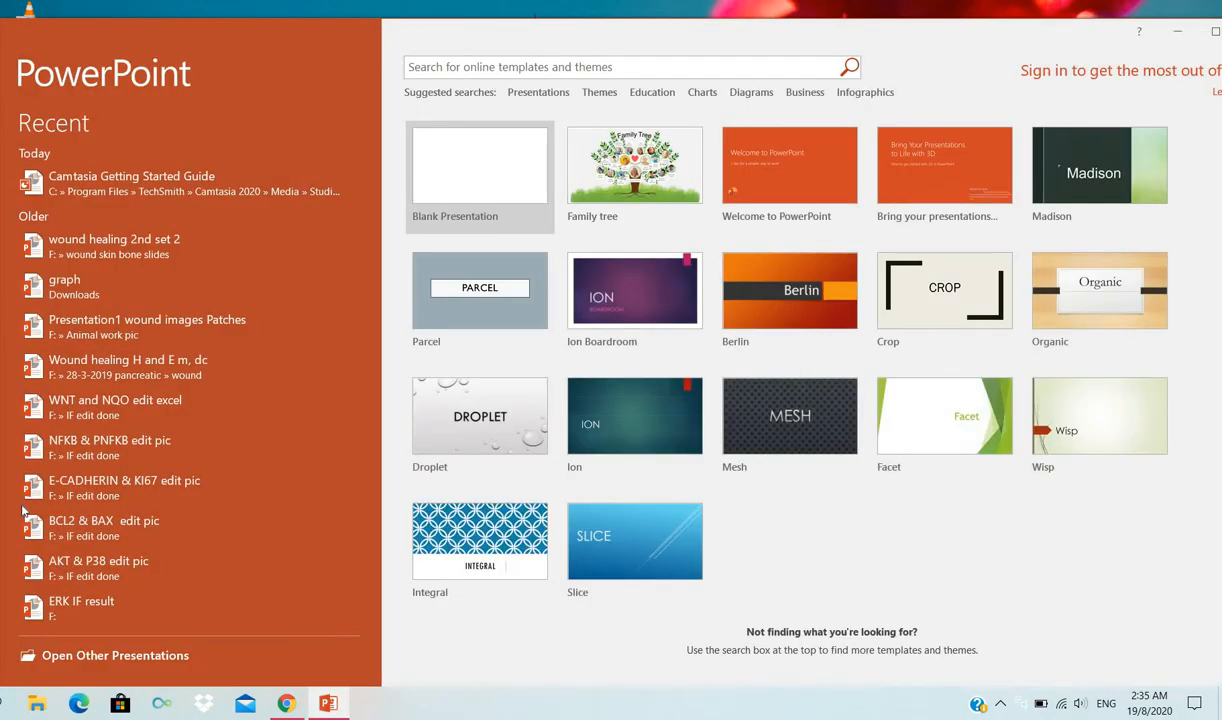
mouse_move(548, 93)
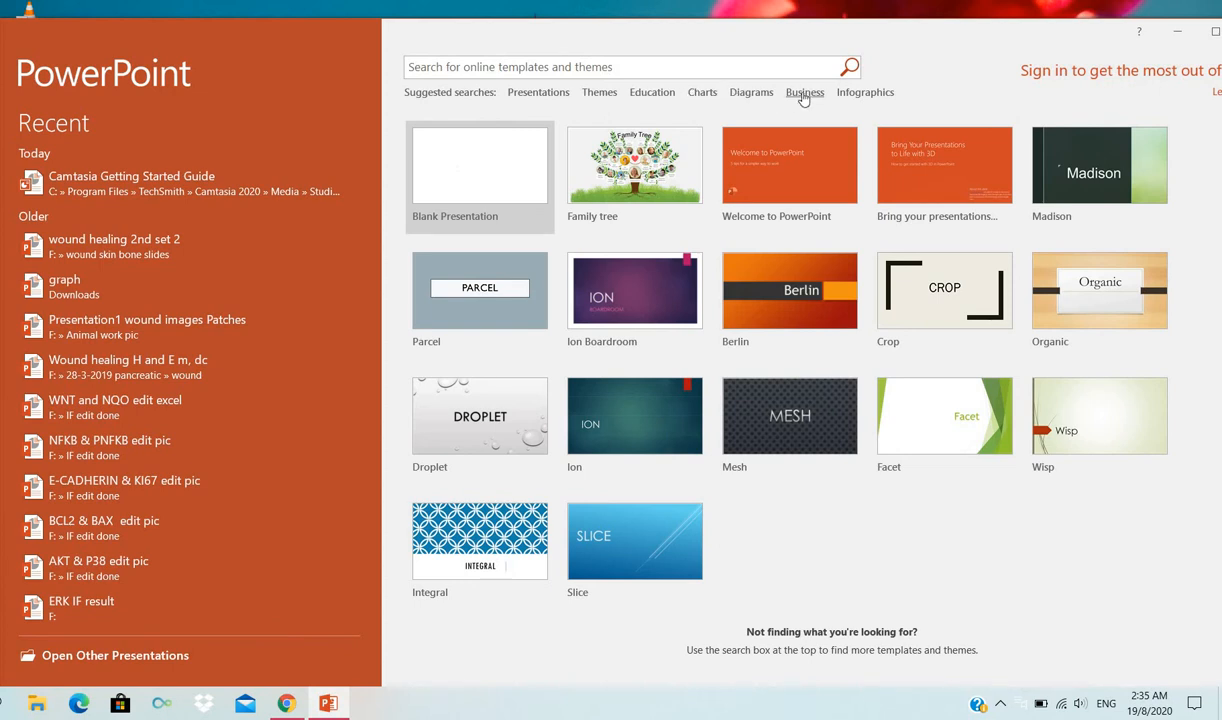
mouse_move(702, 92)
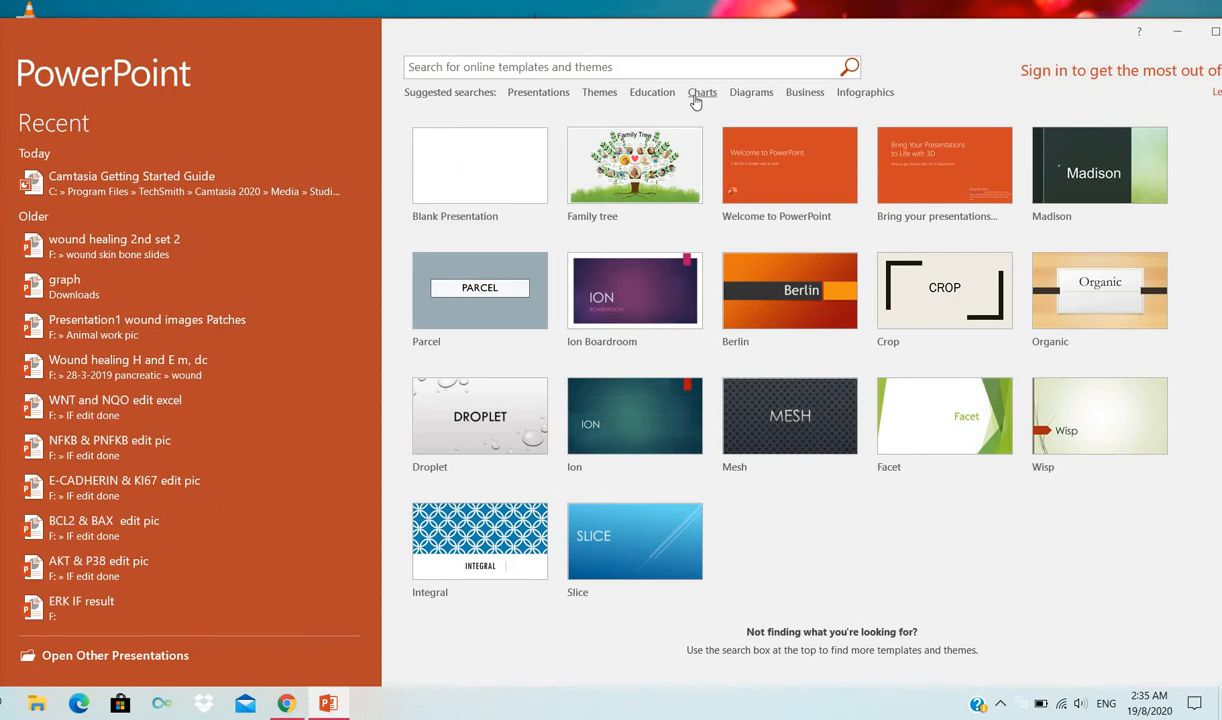
- Open the Charts templates, dismiss the add-in notice, and create the Family tree presentation
left_click(702, 92)
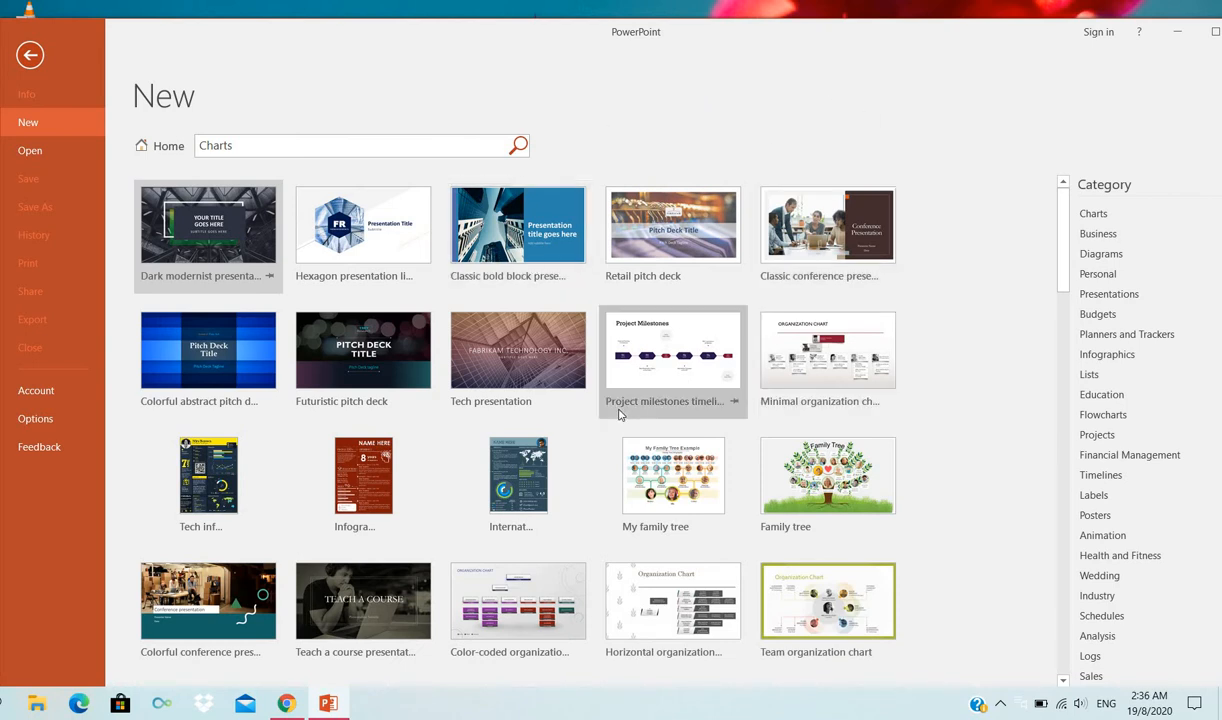
mouse_move(248, 471)
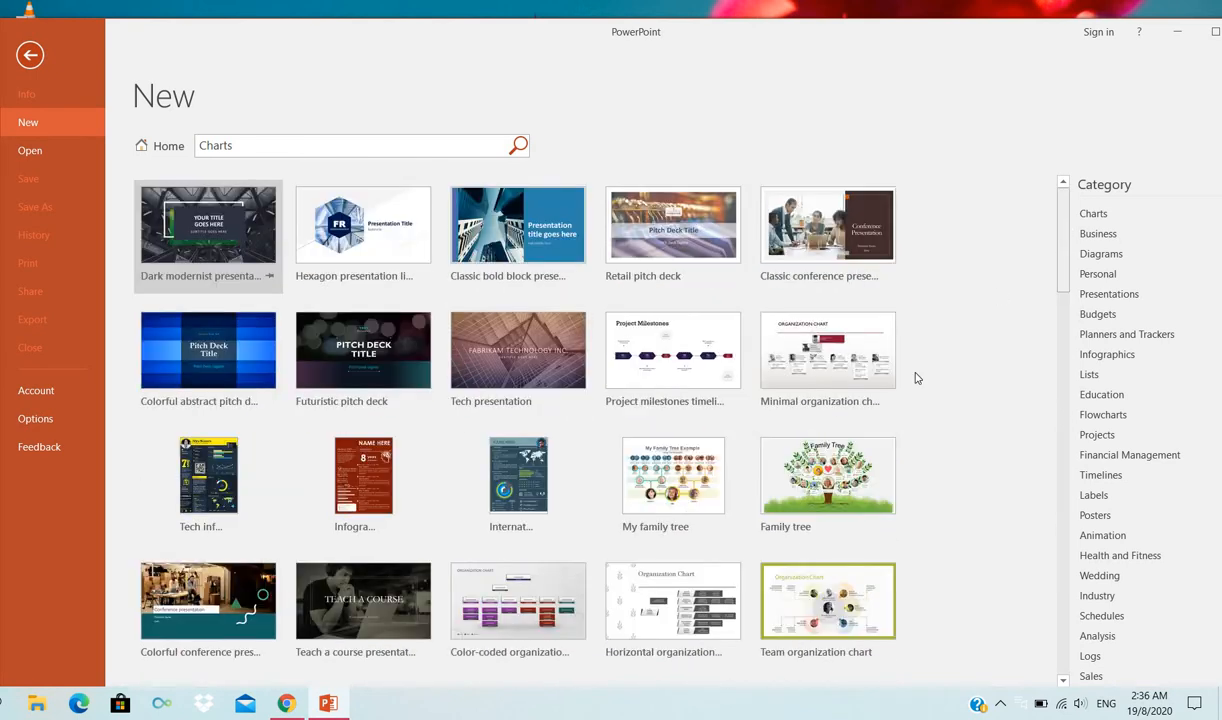
mouse_move(828, 475)
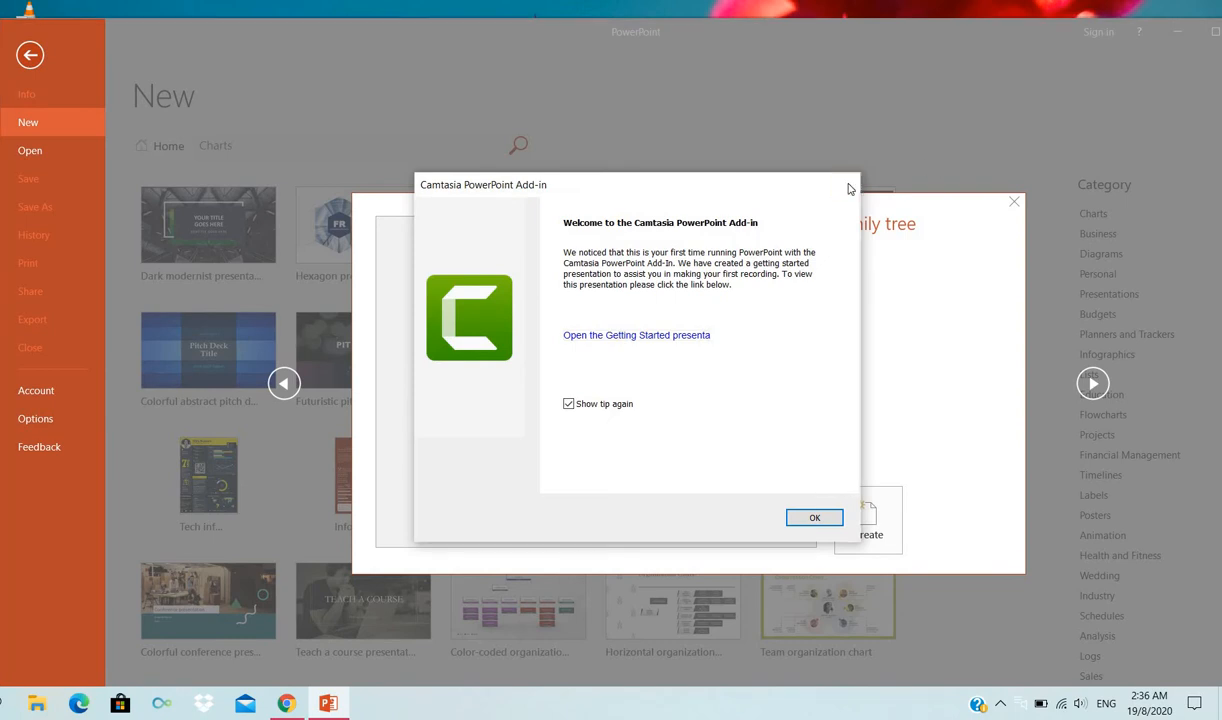
left_click(814, 517)
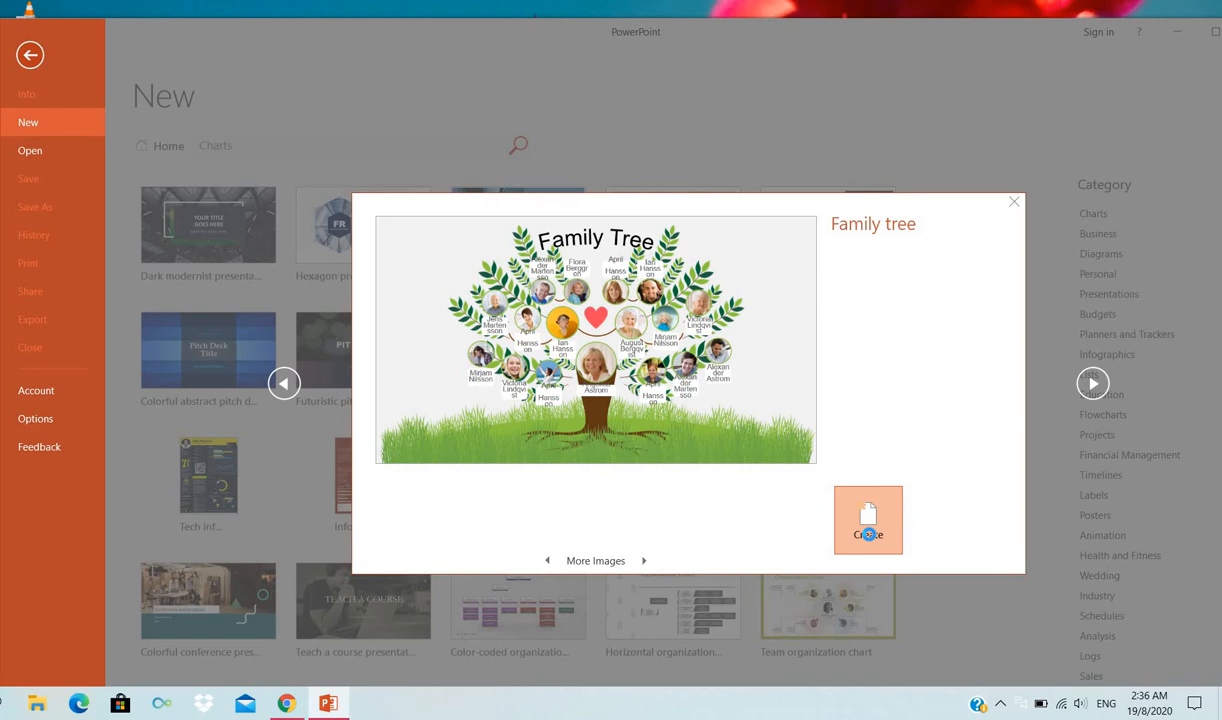
left_click(868, 519)
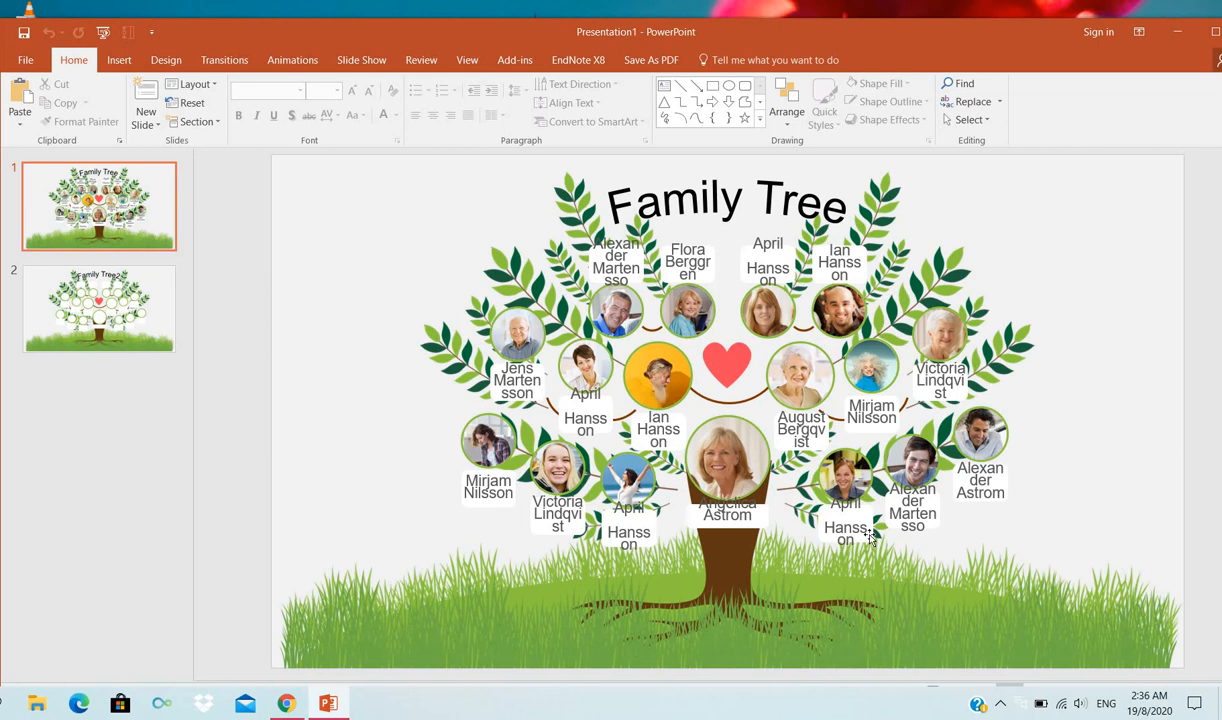
mouse_move(748, 363)
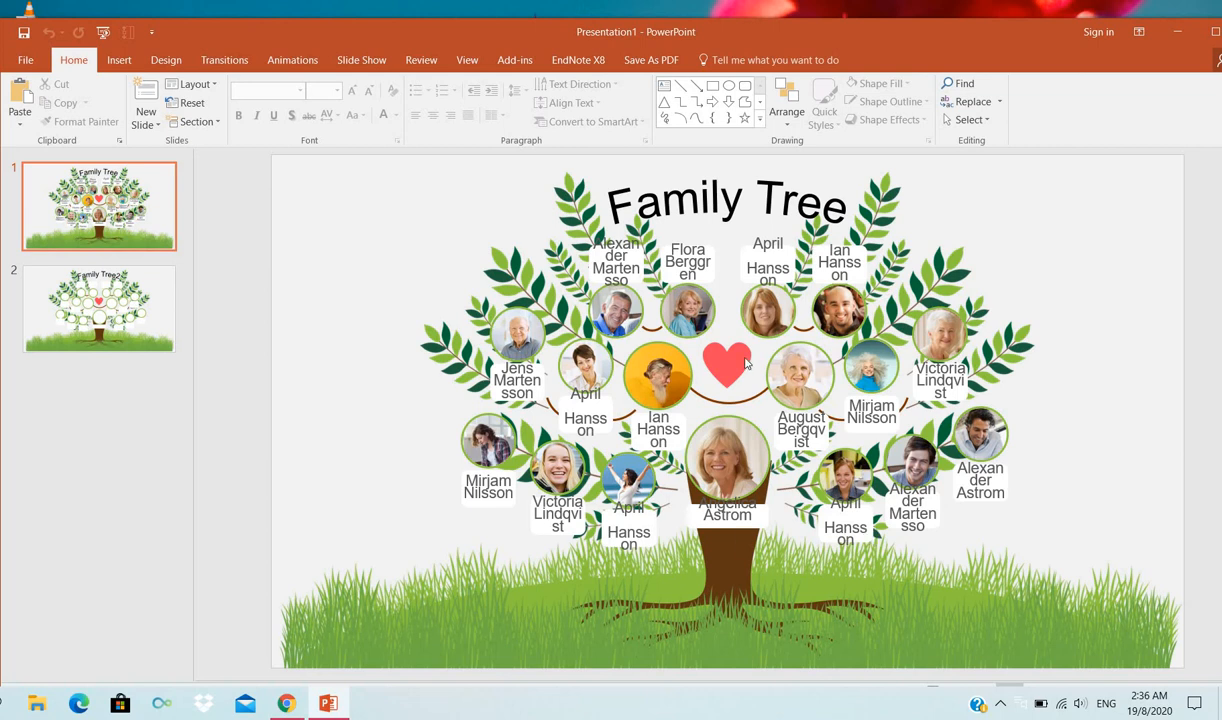
mouse_move(875, 326)
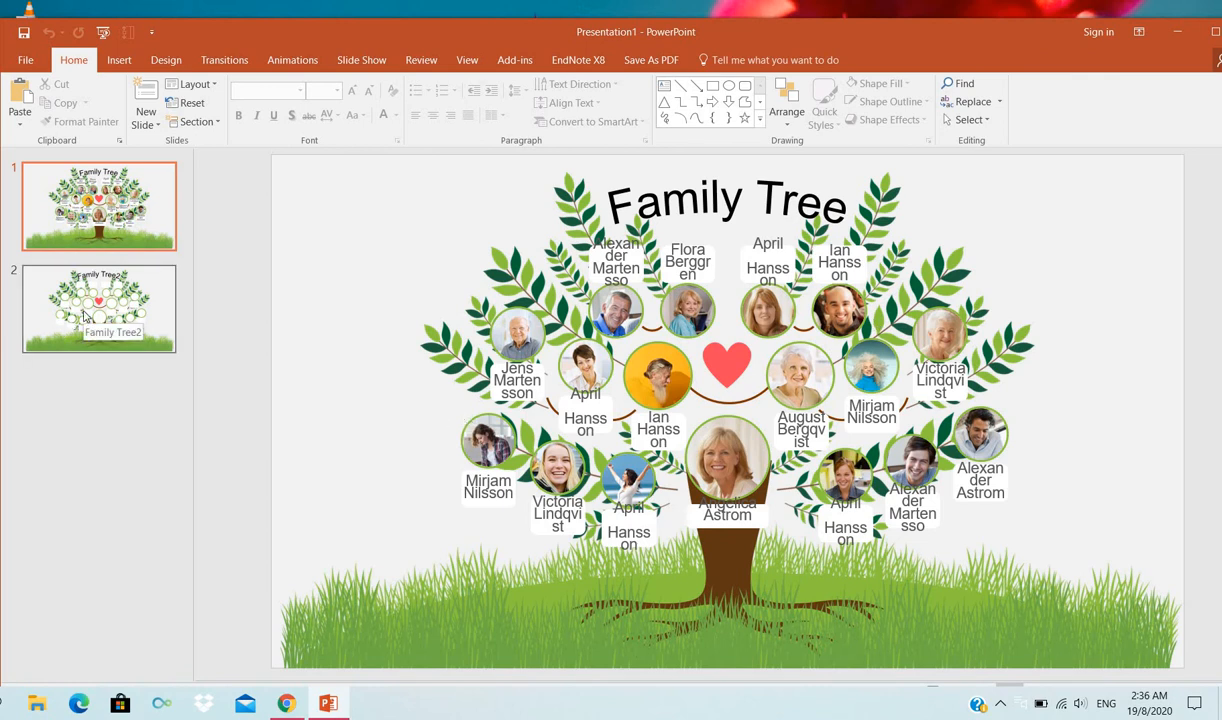
- Switch to the Family Tree2 slide and cancel inserting a picture into the central placeholder
left_click(98, 308)
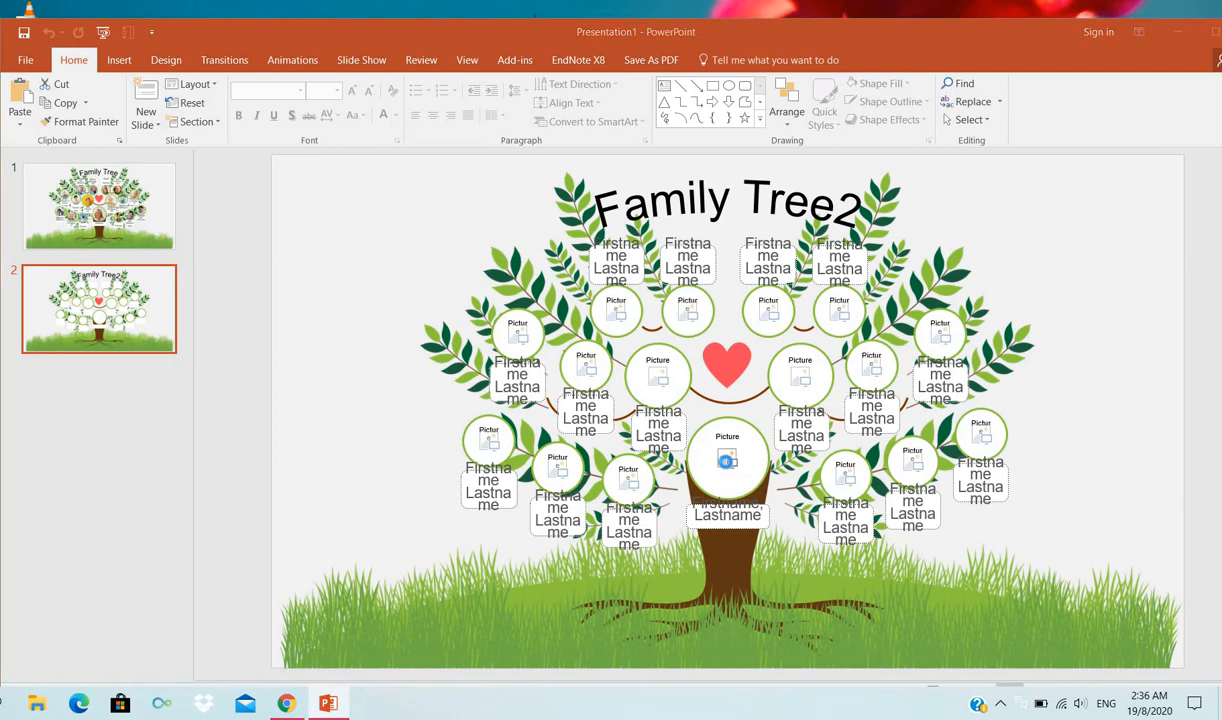
left_click(727, 459)
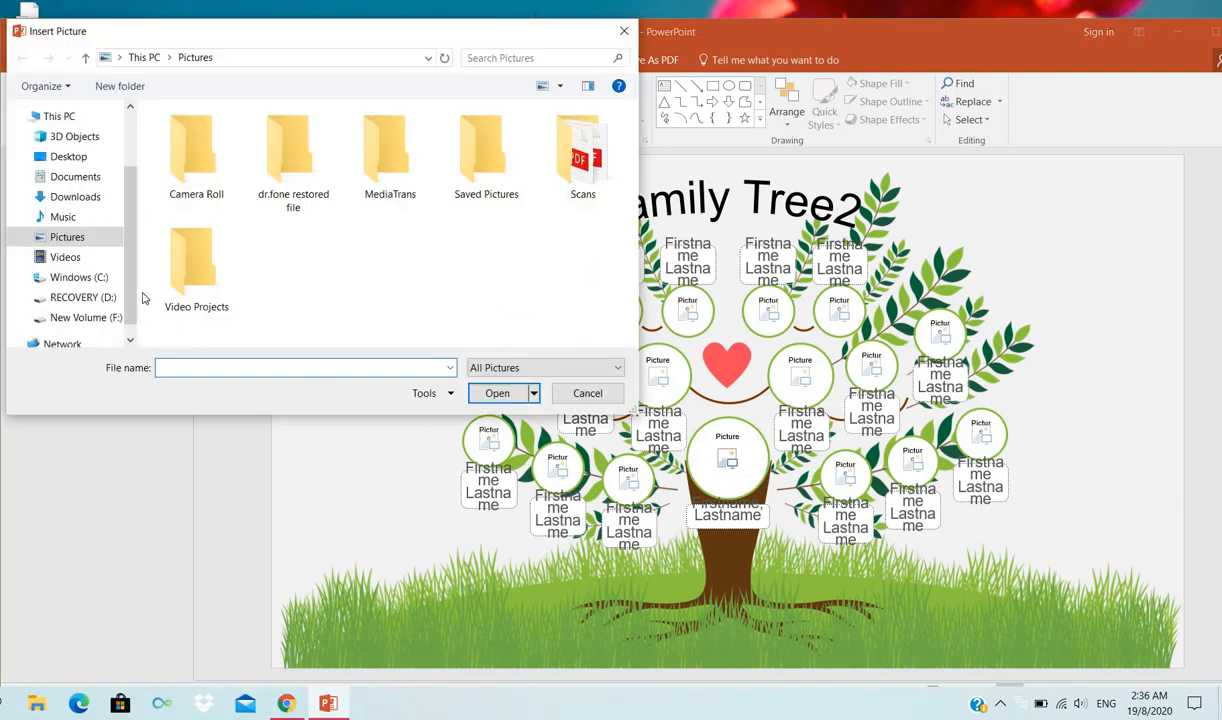
left_click(293, 150)
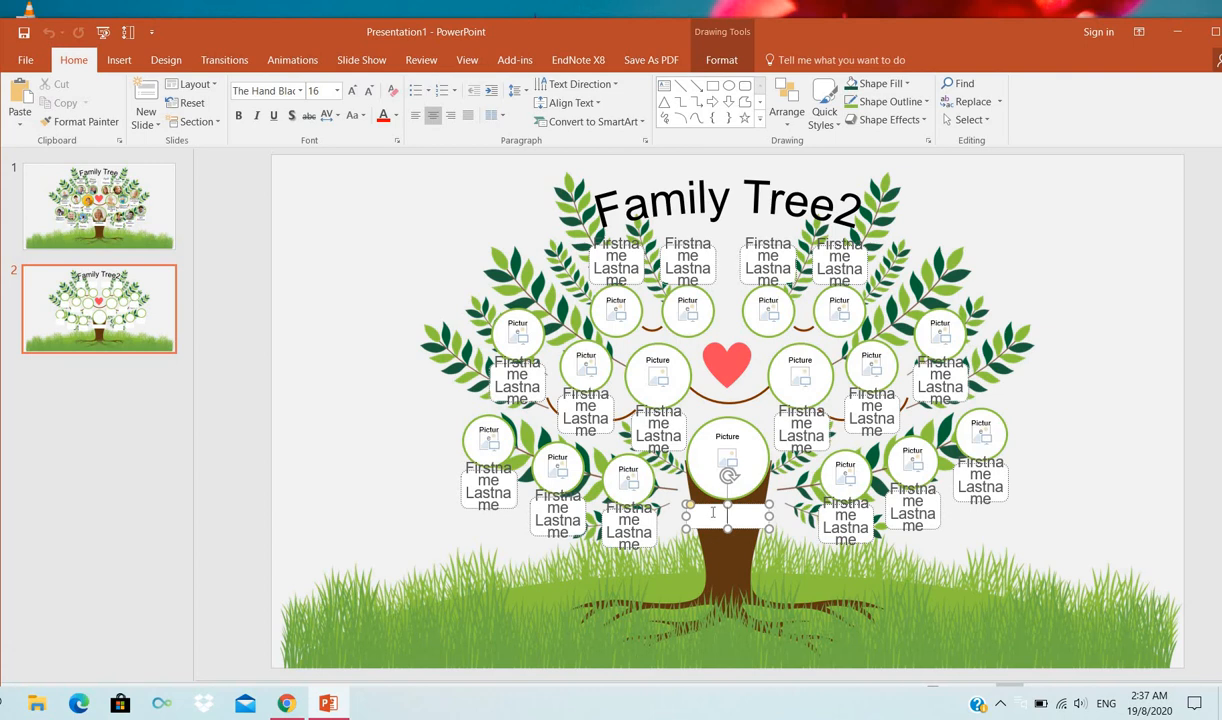
- Type 'nnnnnn' into the root person's name box below the central circle
type("nnnnnn")
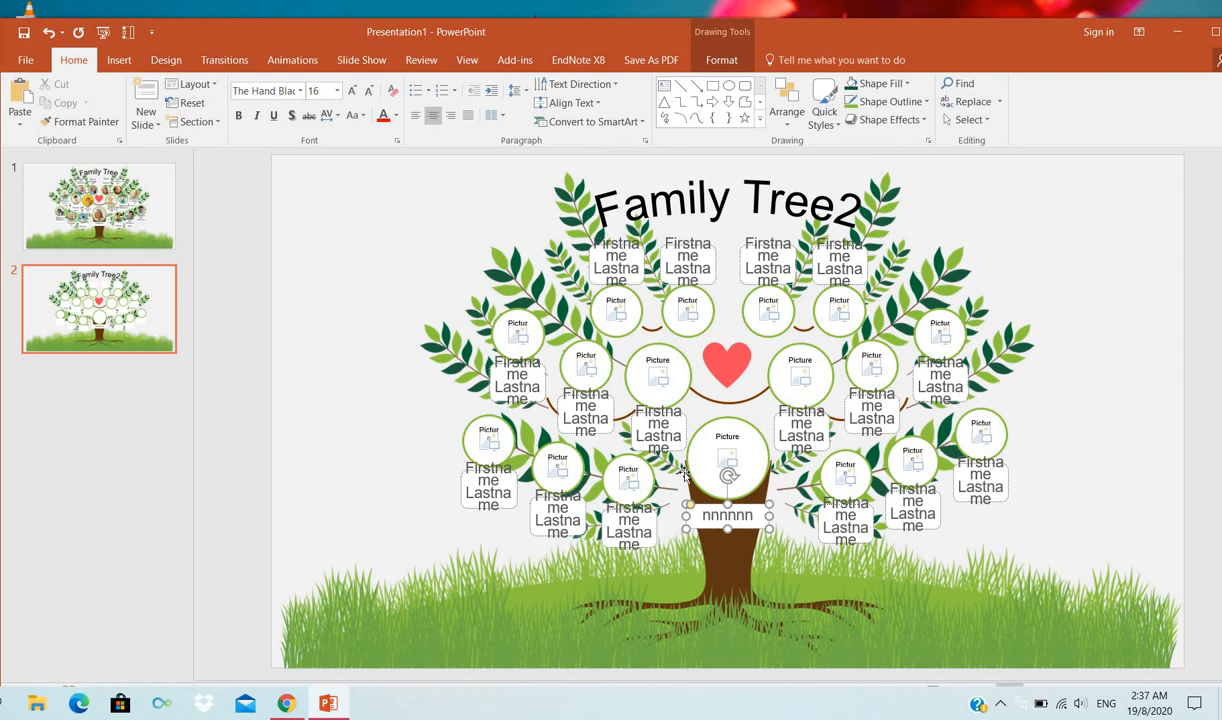
mouse_move(853, 481)
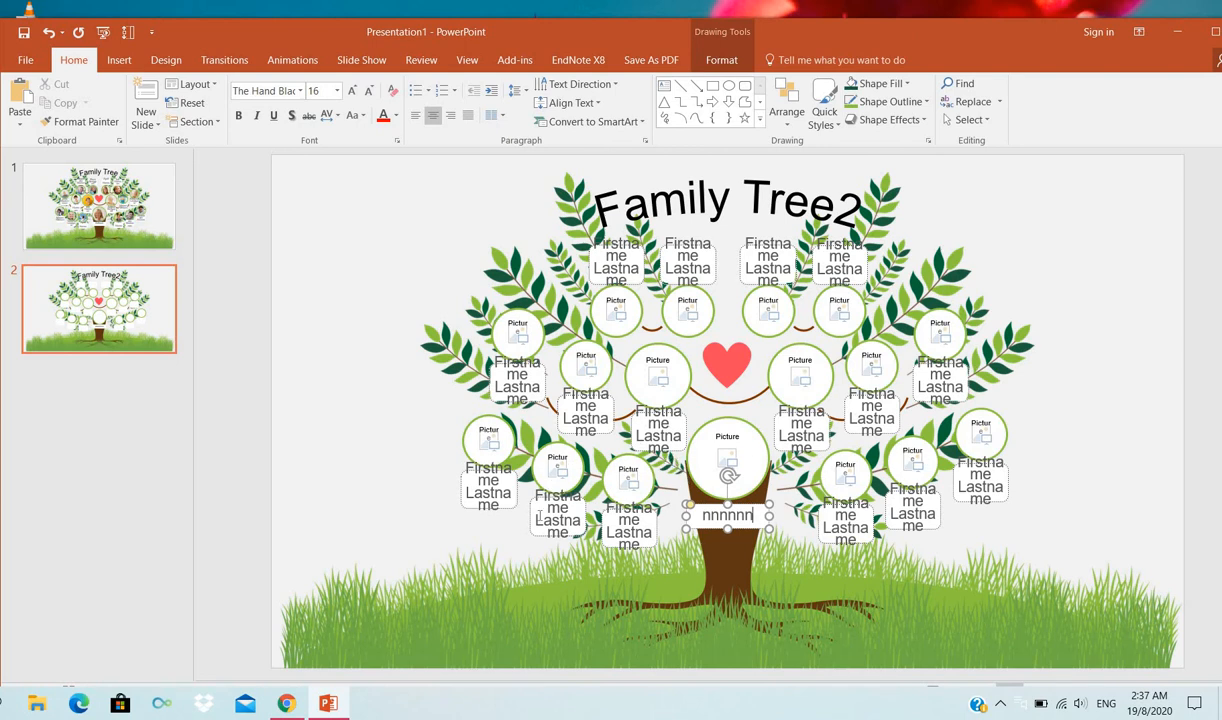
mouse_move(788, 503)
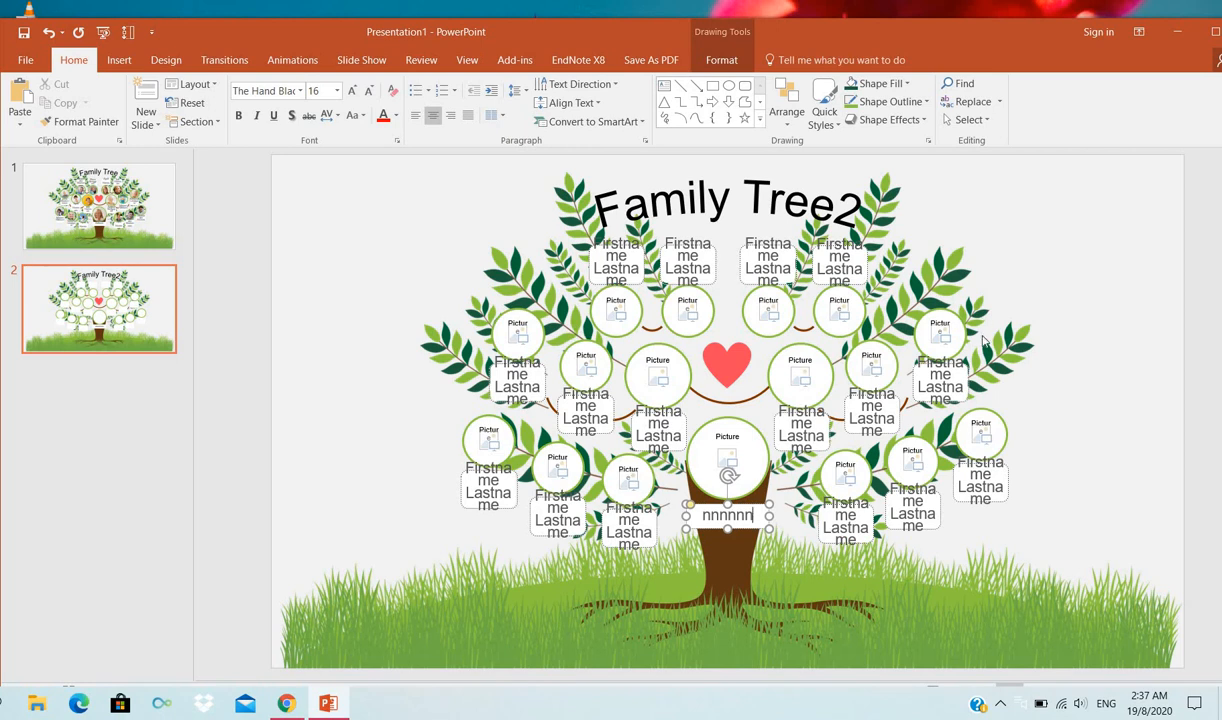
mouse_move(760, 388)
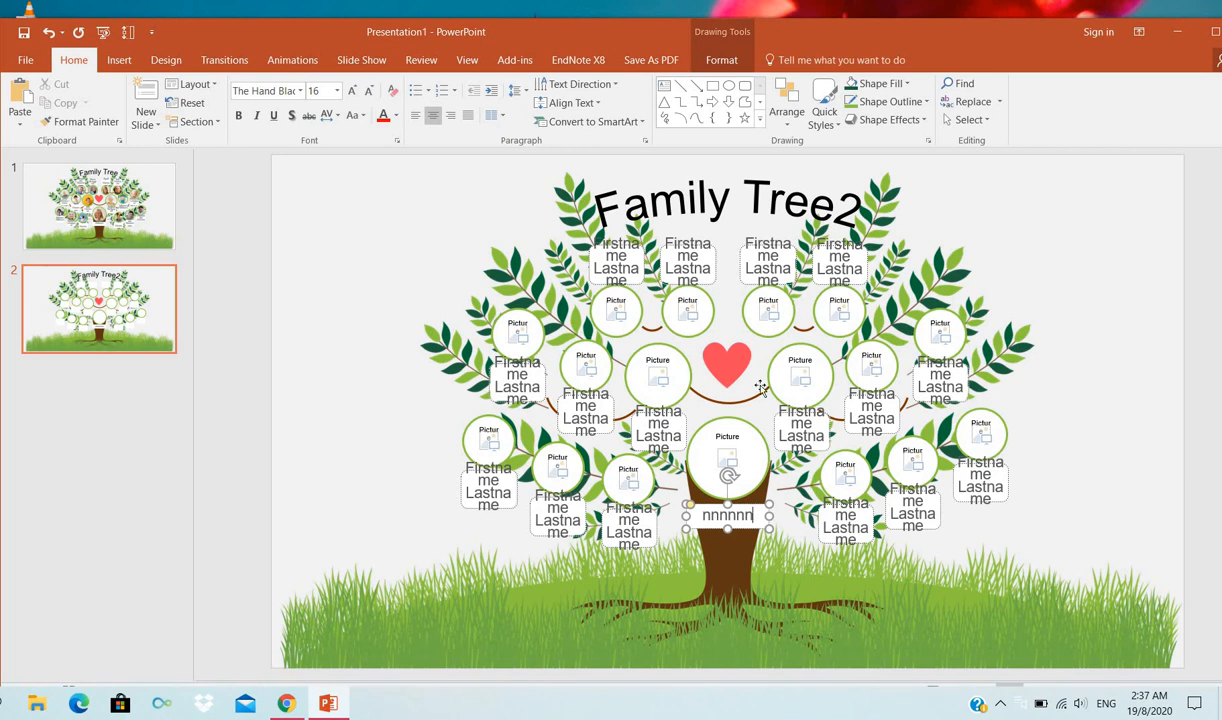